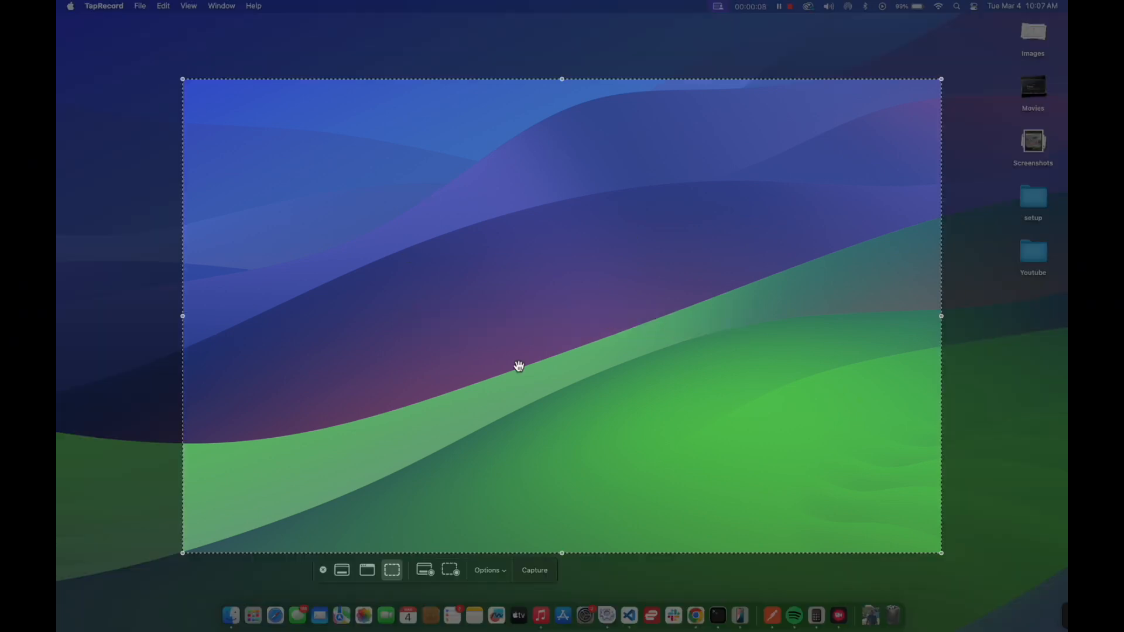
pyautogui.moveTo(367, 570)
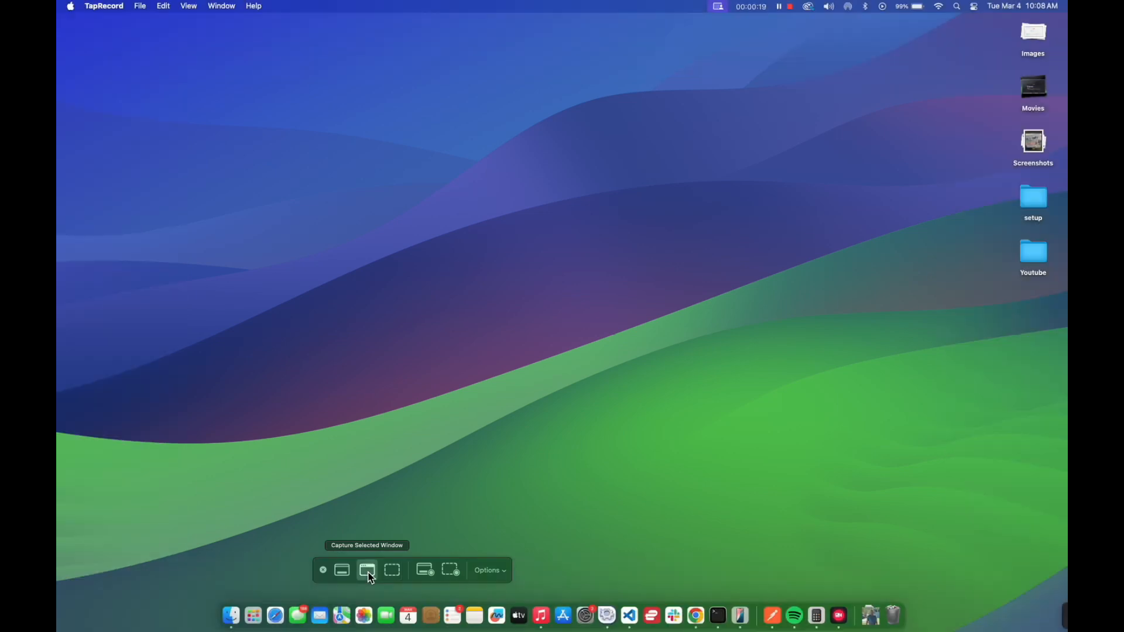
# Step: Capture a screenshot of the selected desktop area, keeping Capture Selected Portion mode
pyautogui.click(342, 569)
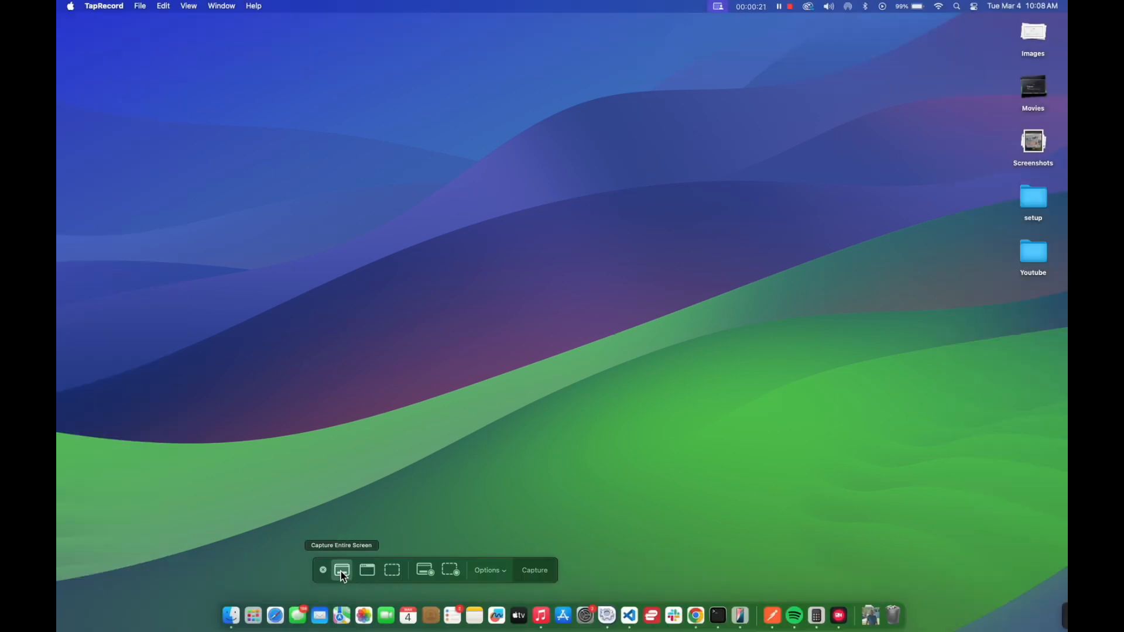
pyautogui.click(367, 569)
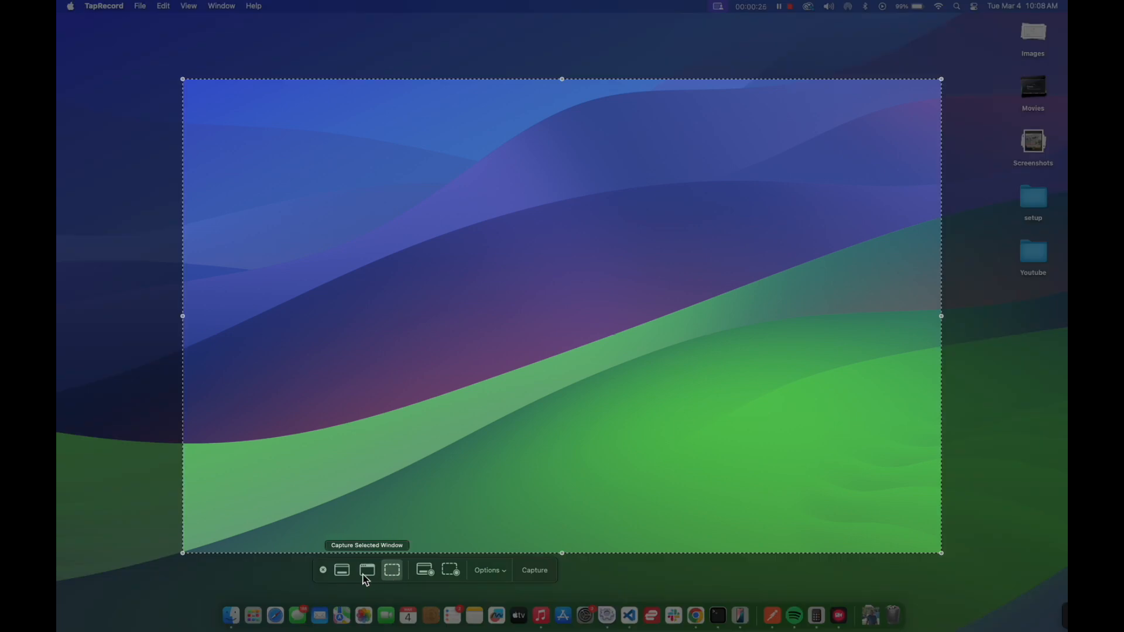
pyautogui.moveTo(450, 570)
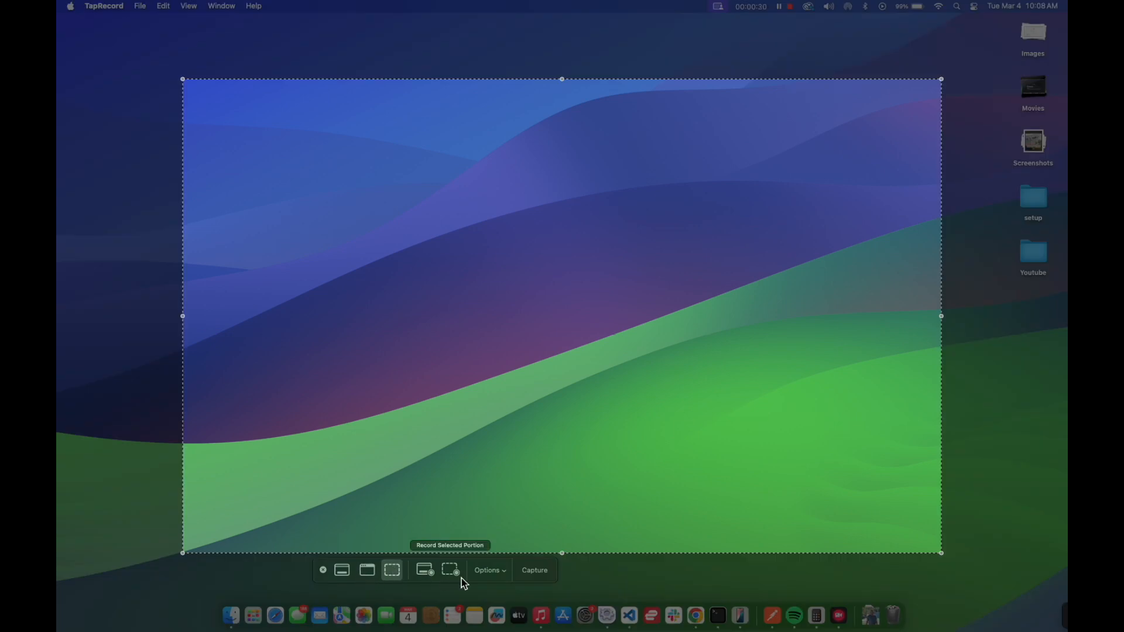
pyautogui.click(534, 570)
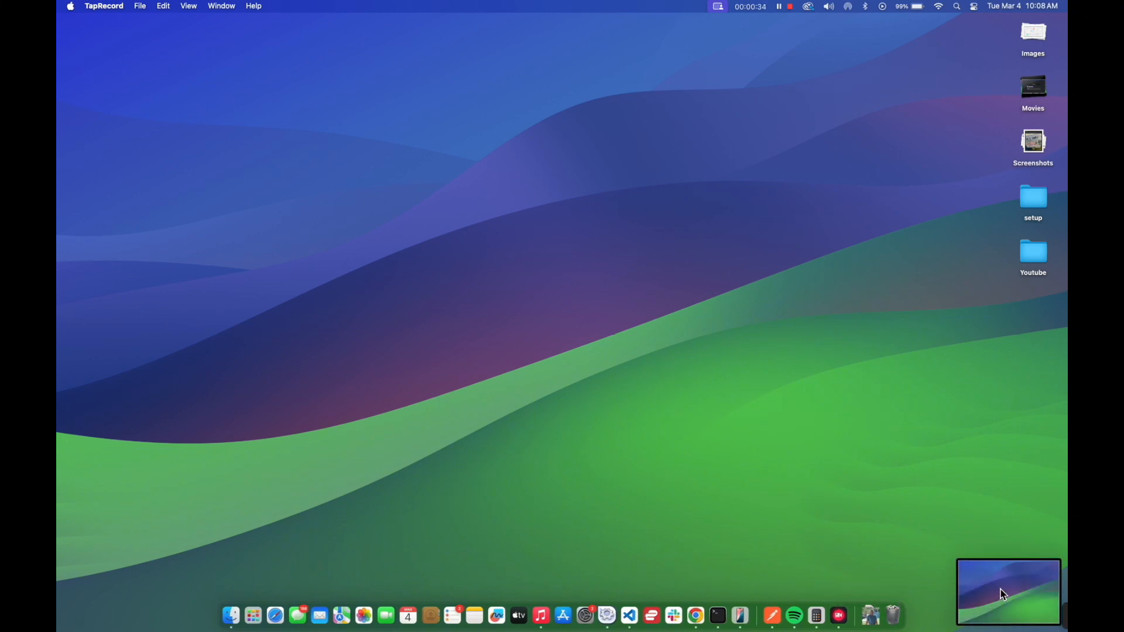
# Step: Preview and close the new screenshot, then switch to Record Selected Portion
pyautogui.click(1007, 591)
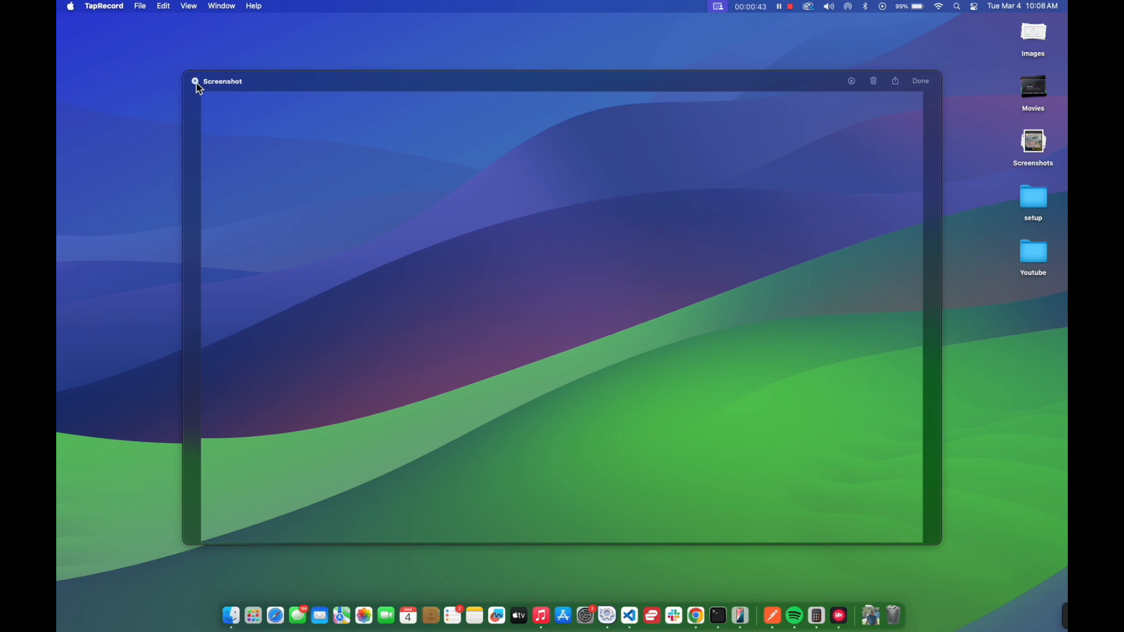
pyautogui.click(194, 80)
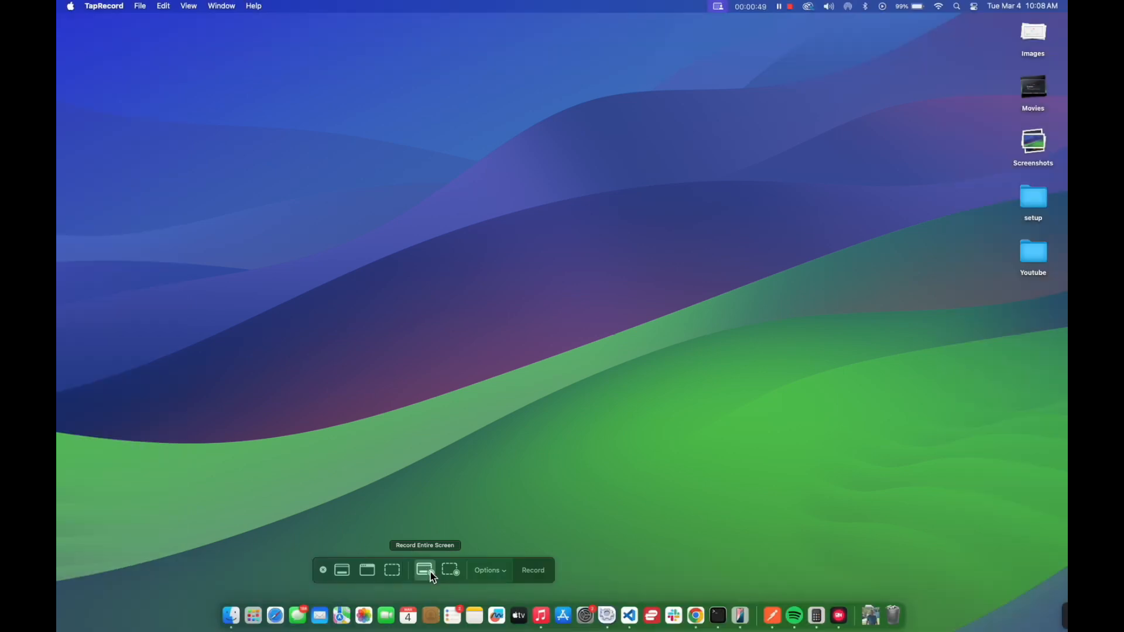
pyautogui.moveTo(450, 569)
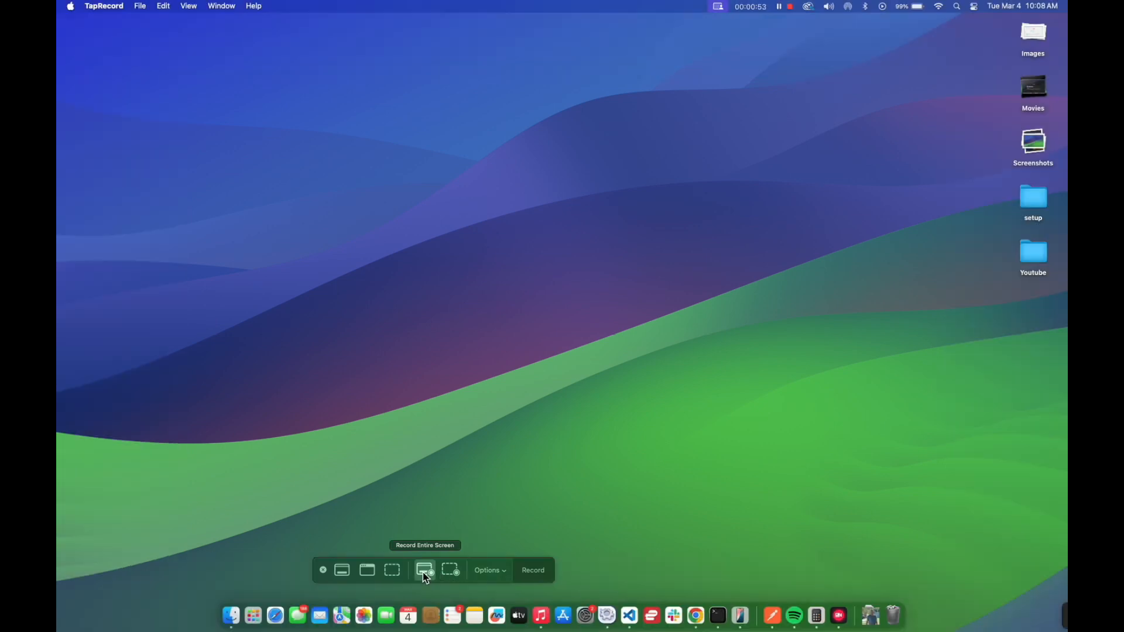
pyautogui.click(489, 570)
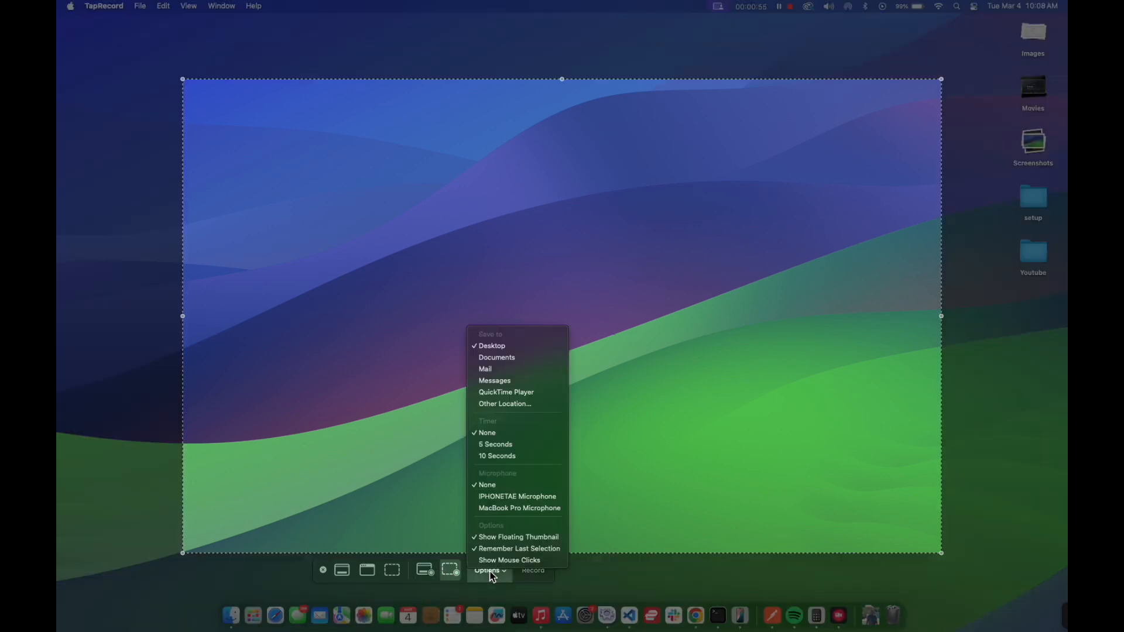
pyautogui.moveTo(517, 537)
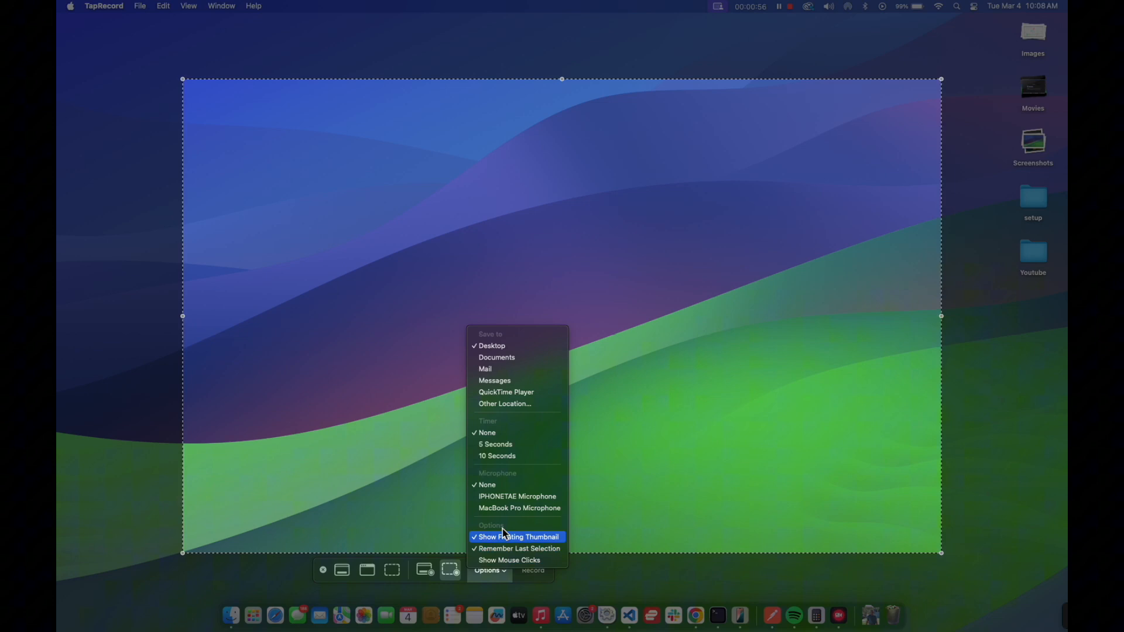
pyautogui.moveTo(497, 357)
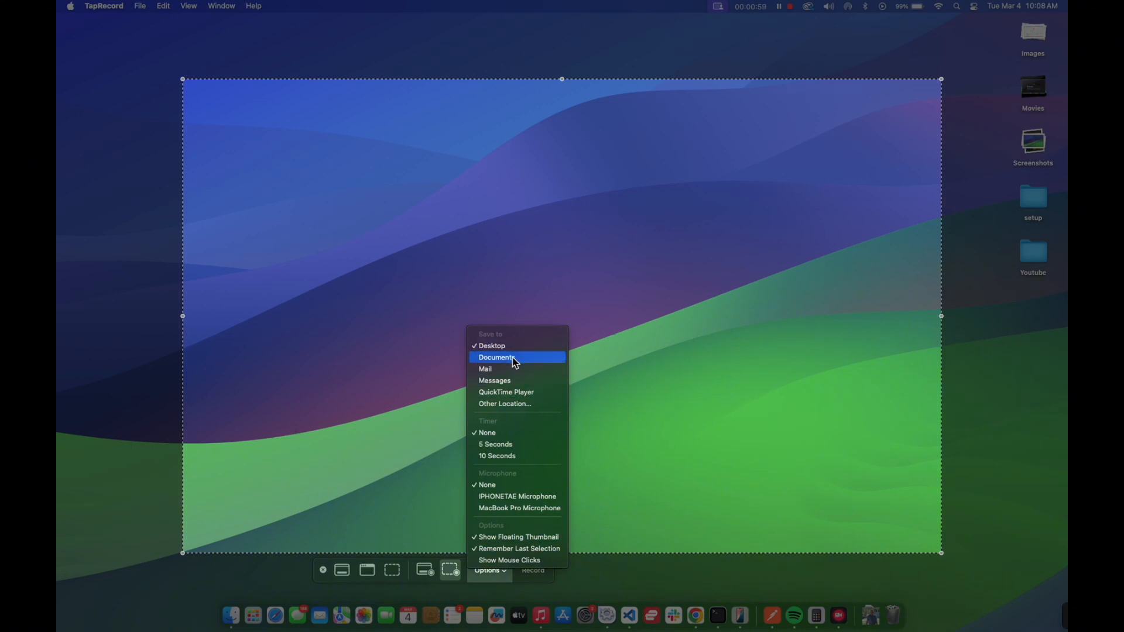
pyautogui.moveTo(508, 380)
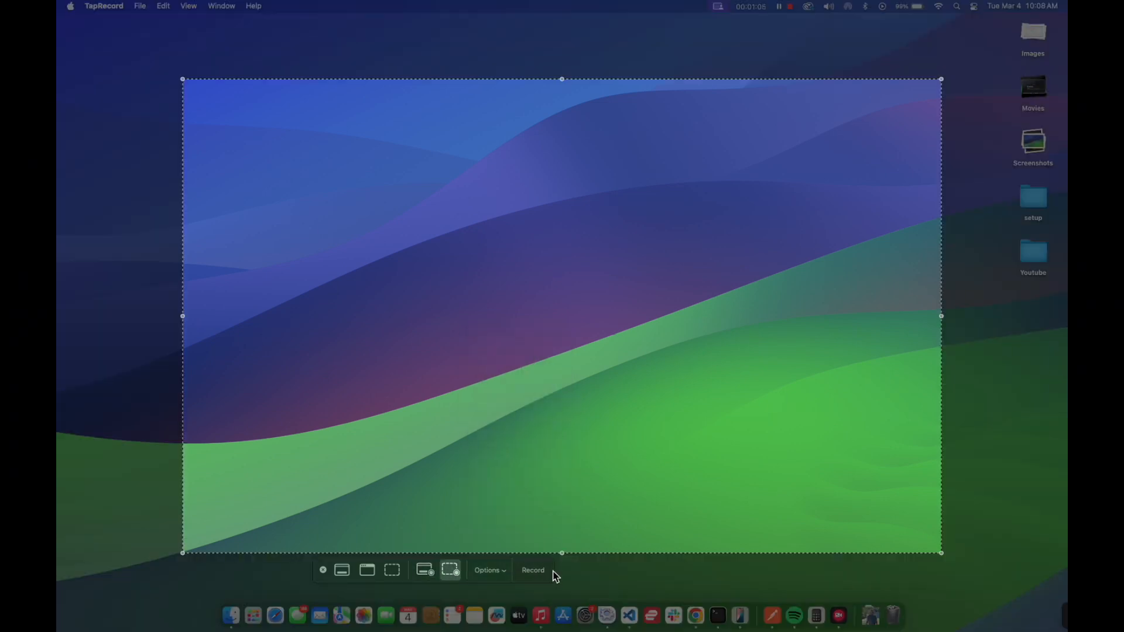
# Step: Start a screen recording of the selected portion and stop it
pyautogui.click(533, 570)
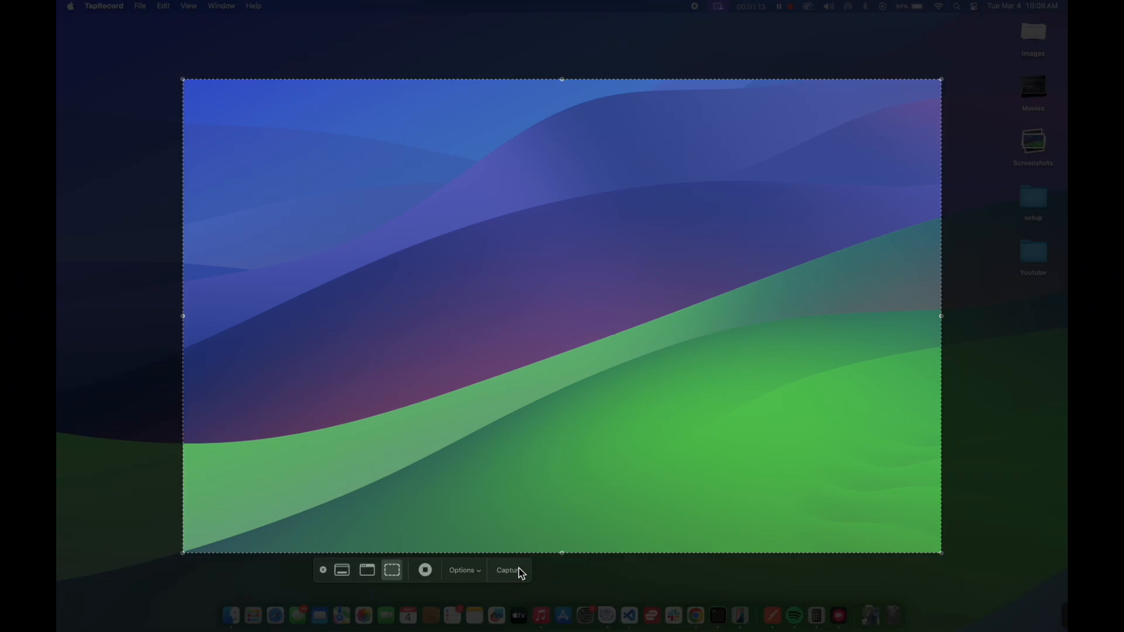
pyautogui.click(508, 569)
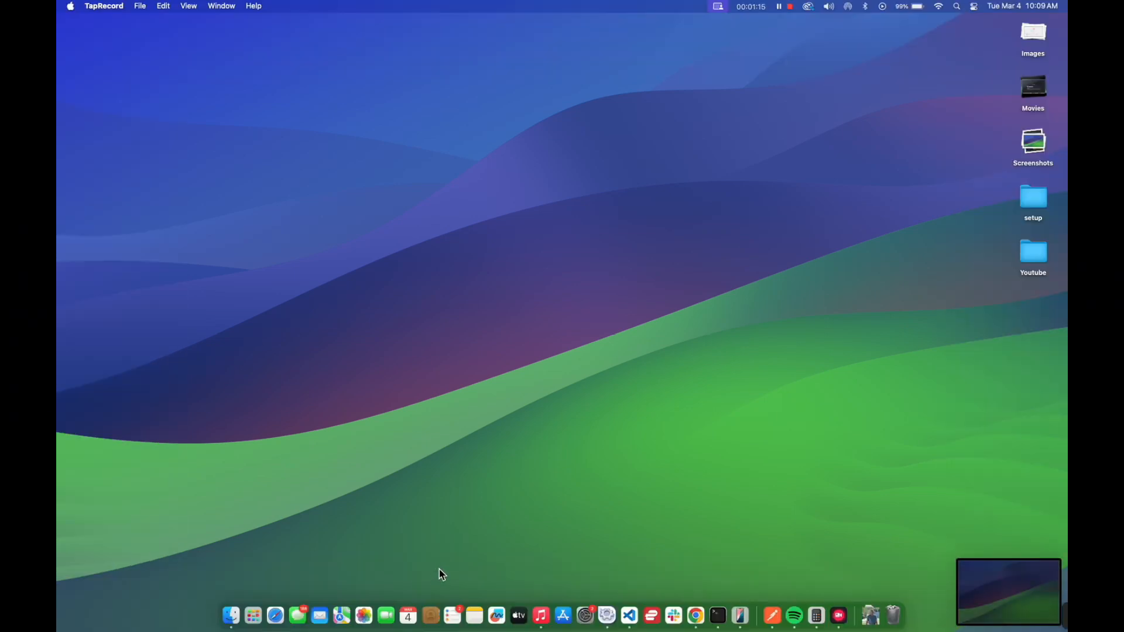